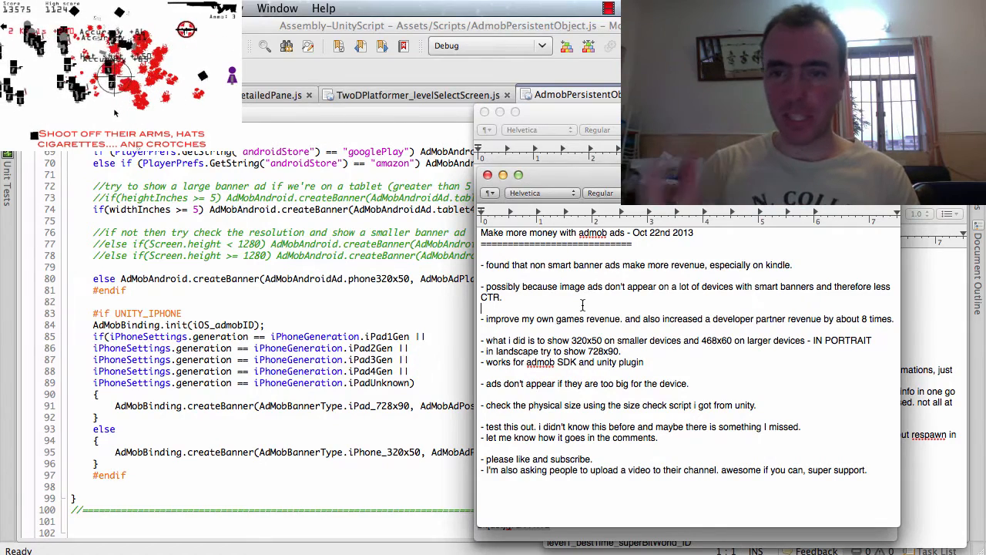
- Switch the August report chart to show daily click-through rate (about 0.8% rising to 1.7%)
triple_click(686, 317)
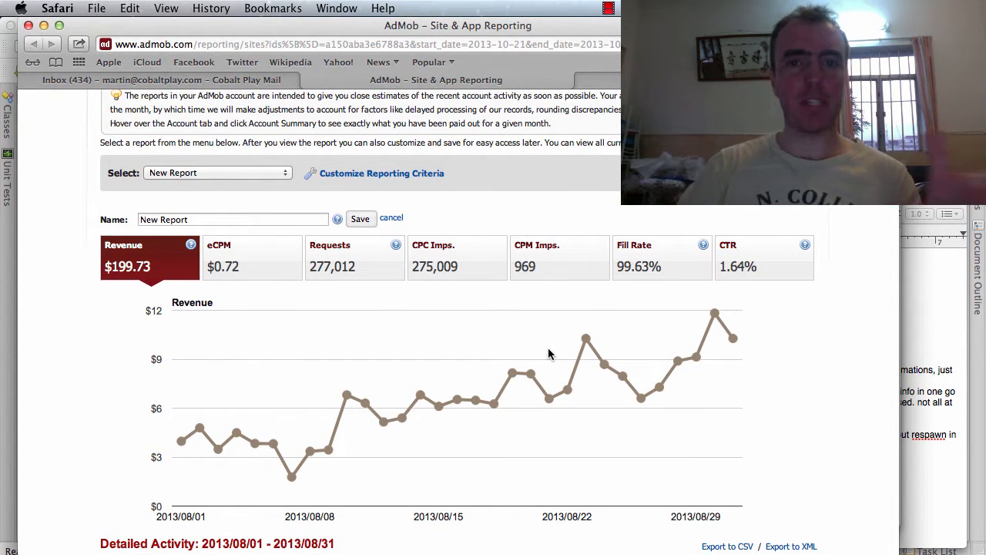
mouse_move(669, 292)
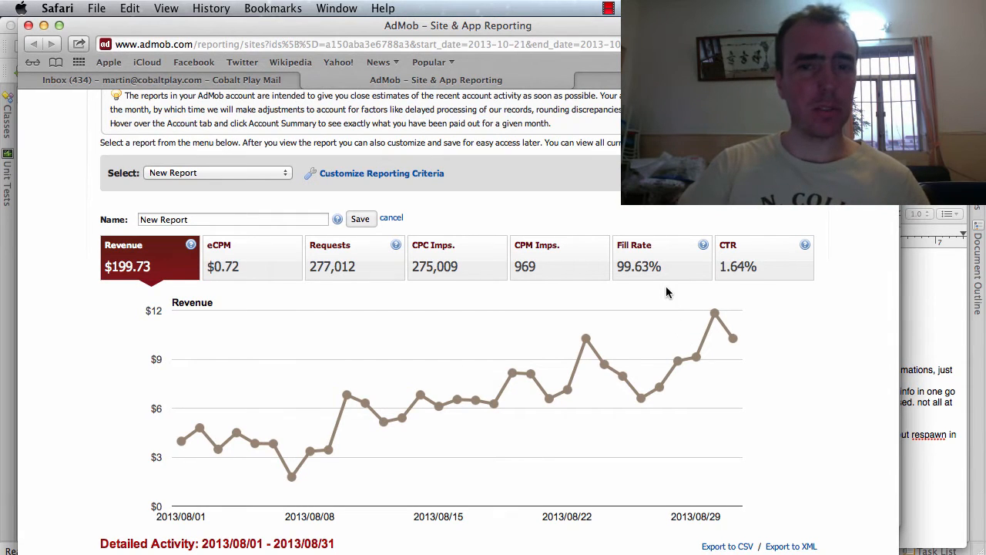
mouse_move(330, 450)
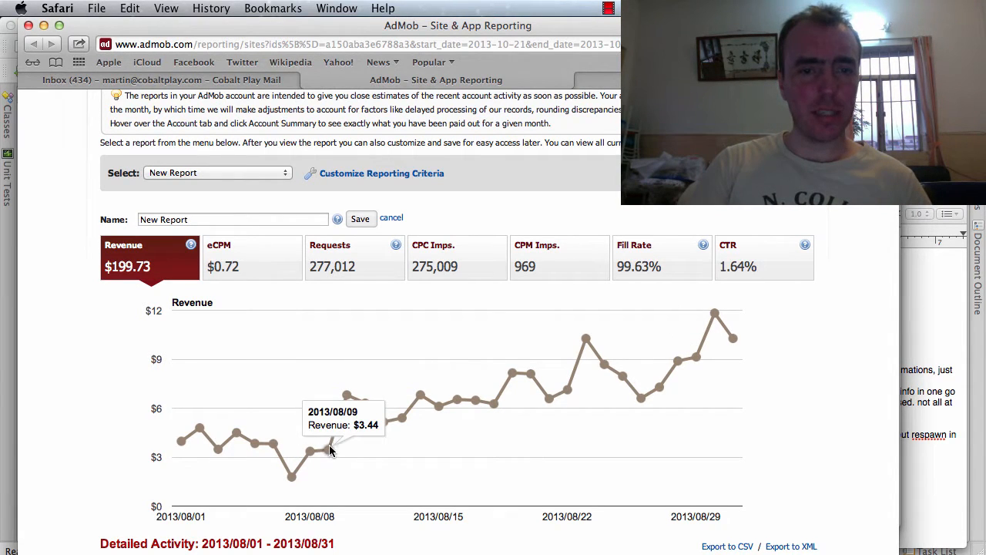
mouse_move(358, 410)
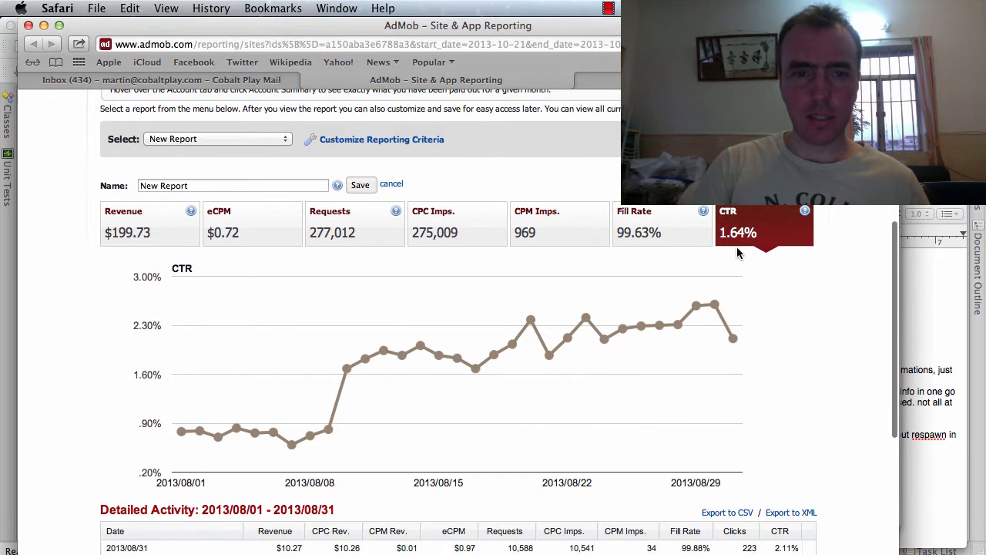
mouse_move(346, 370)
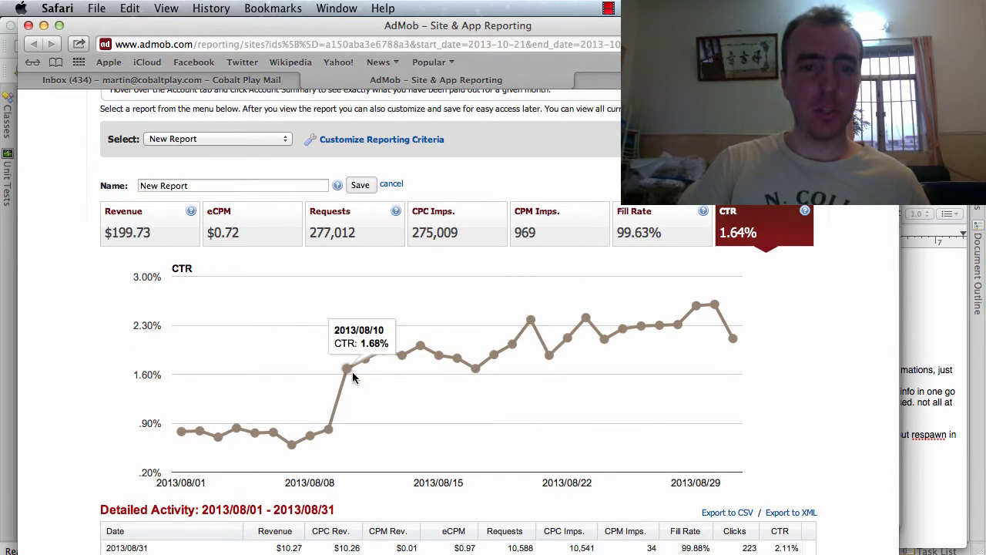
mouse_move(716, 319)
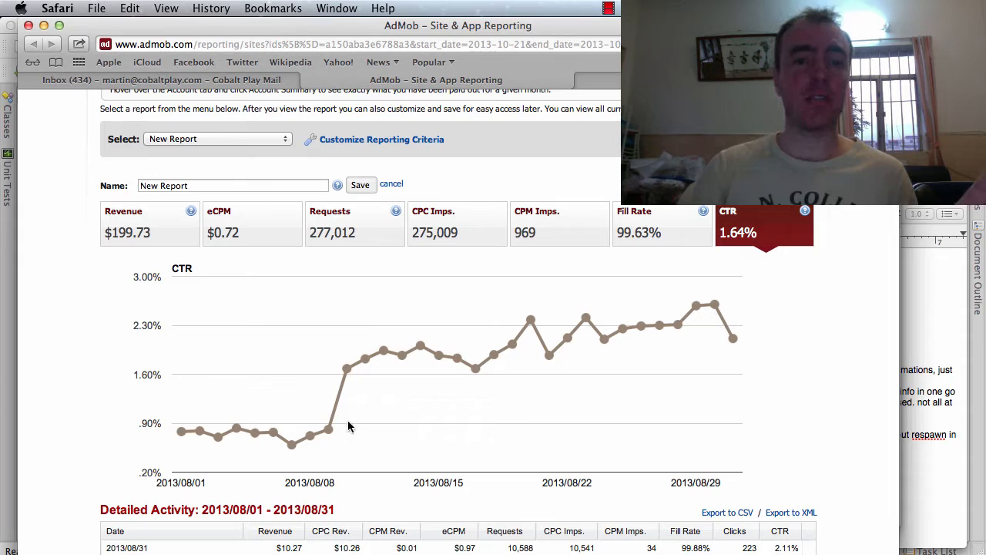
mouse_move(732, 339)
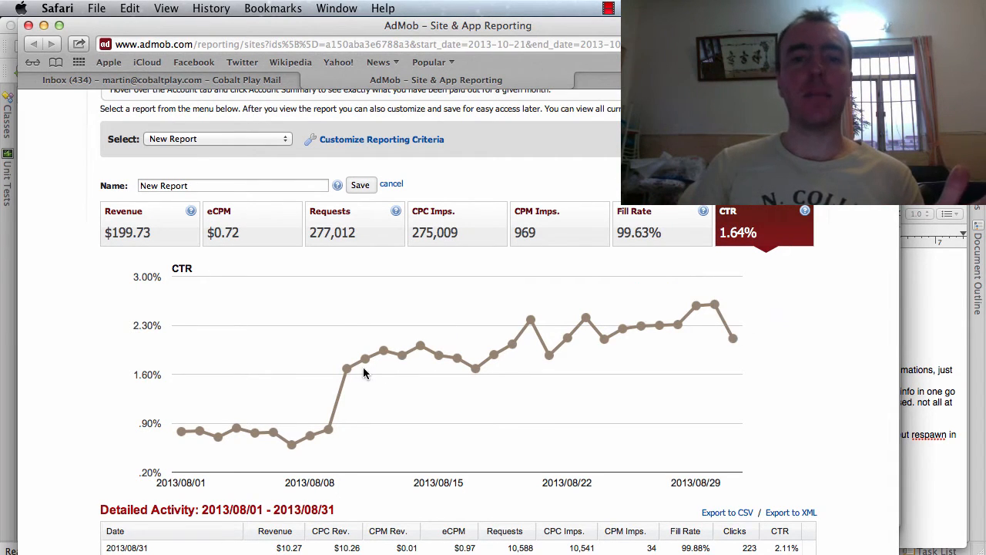
mouse_move(234, 431)
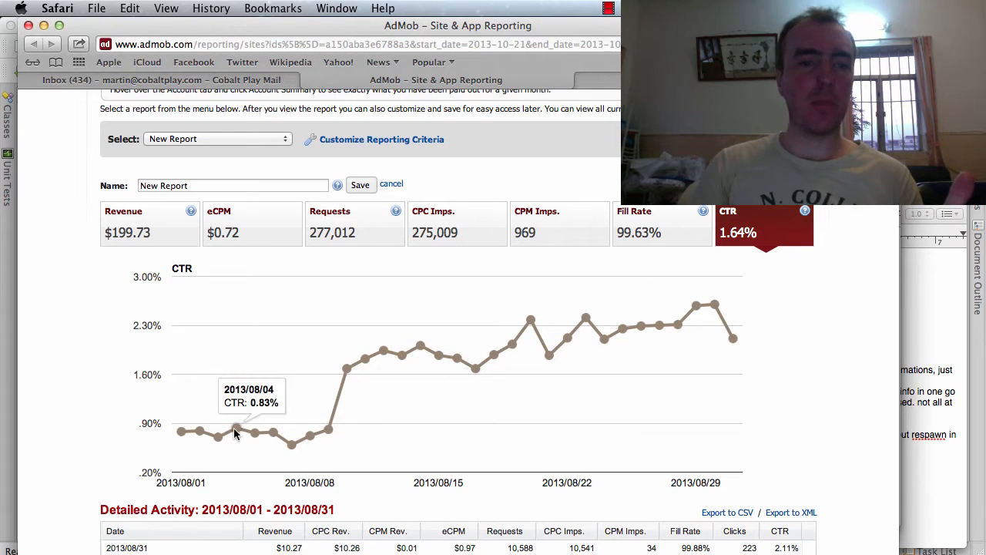
mouse_move(664, 327)
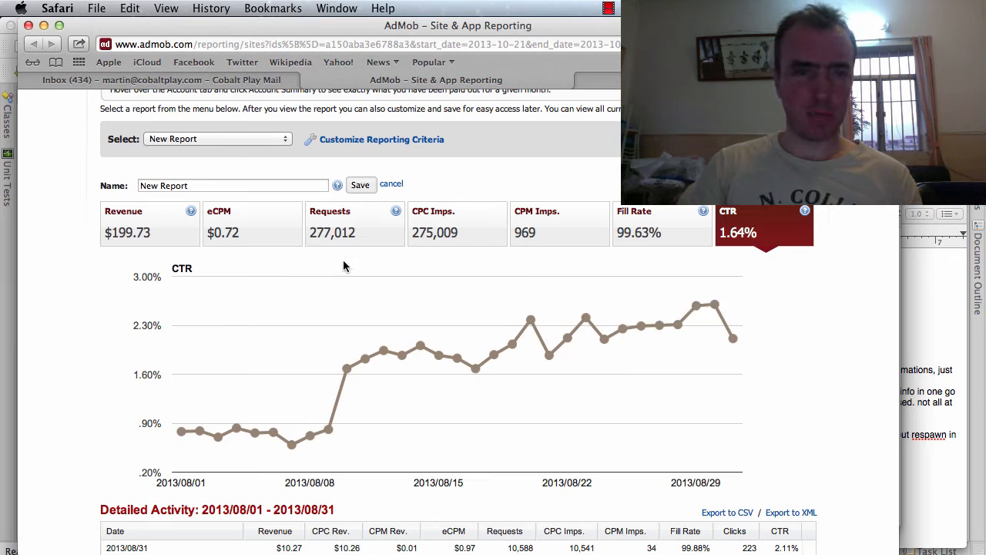
- Cycle the chart through daily requests, revenue and eCPM, then load another app's August report
click(354, 222)
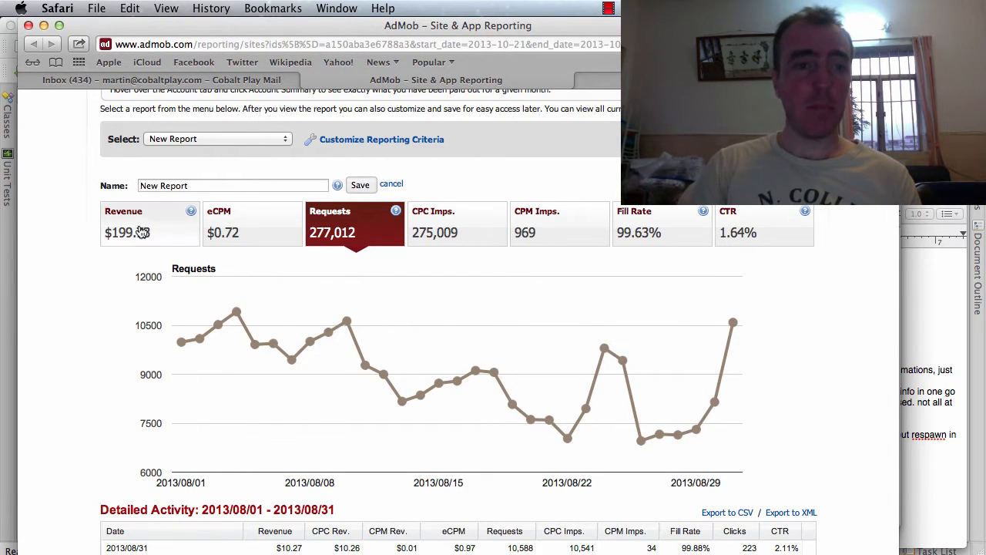
click(124, 222)
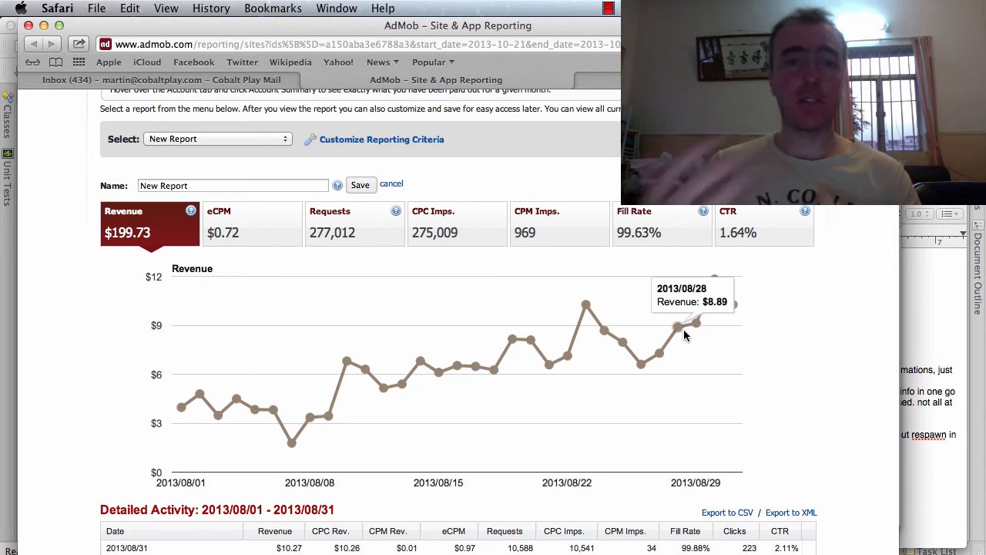
click(253, 224)
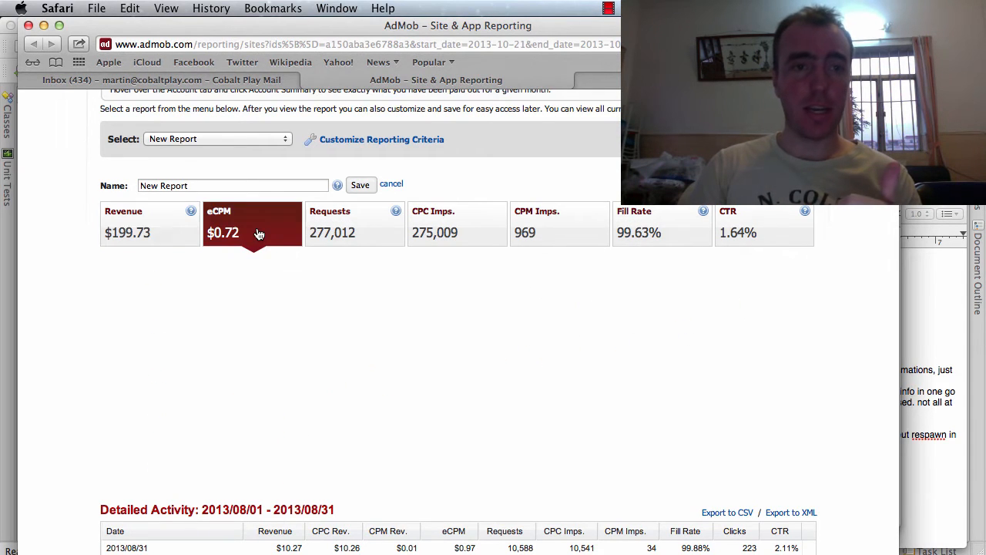
click(222, 224)
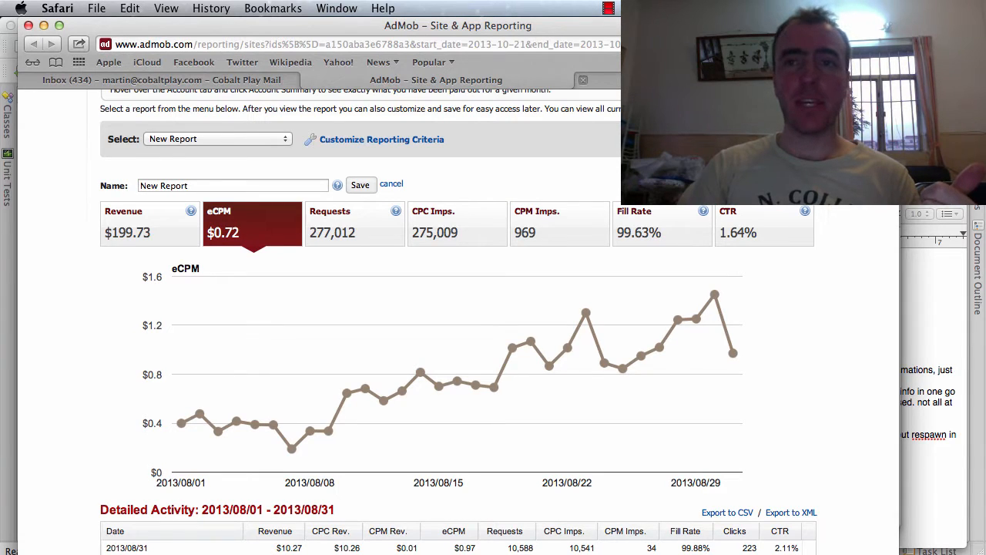
click(123, 219)
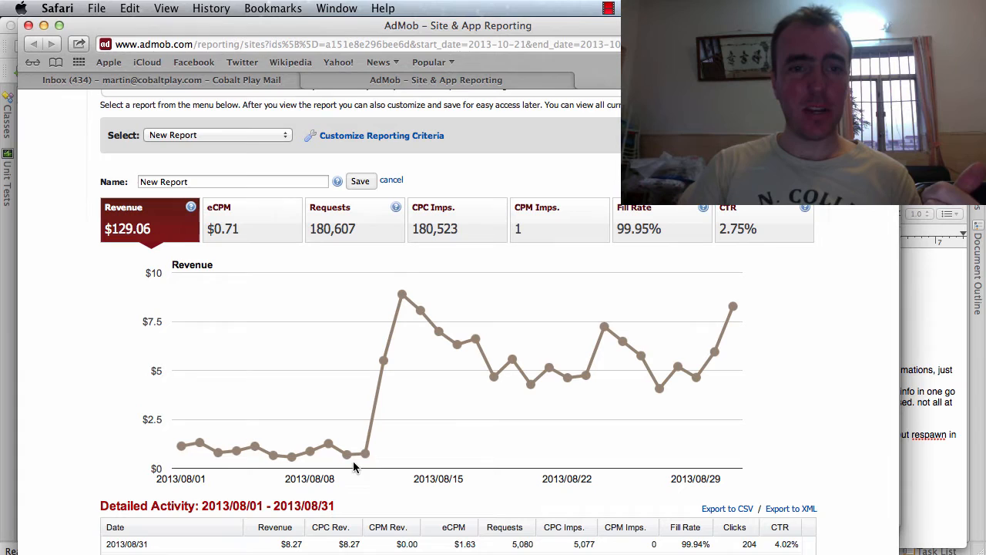
mouse_move(239, 450)
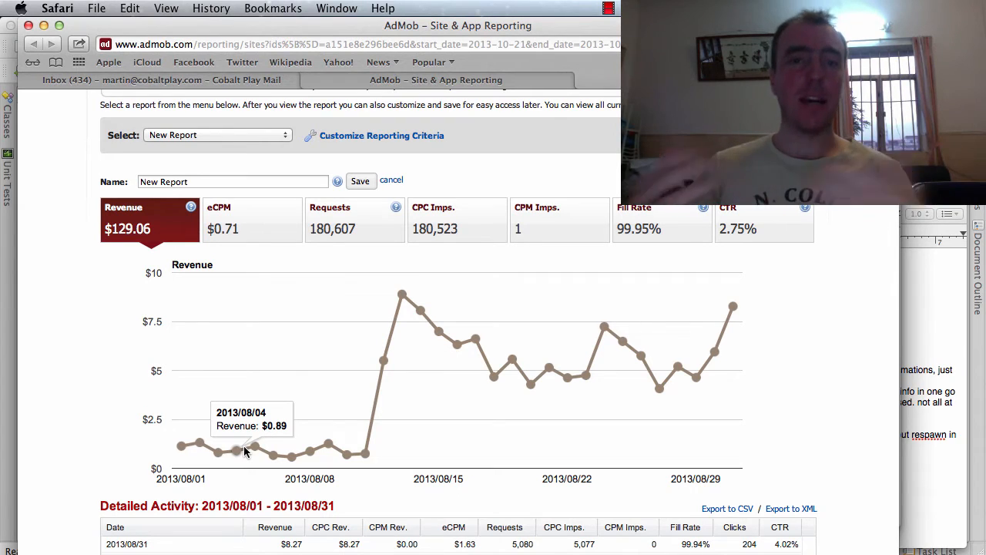
mouse_move(440, 466)
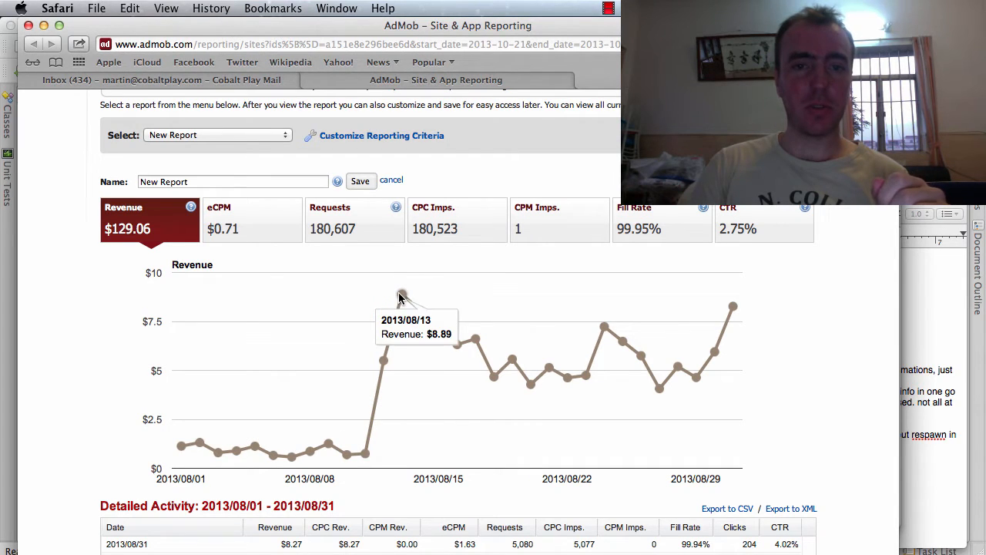
mouse_move(651, 346)
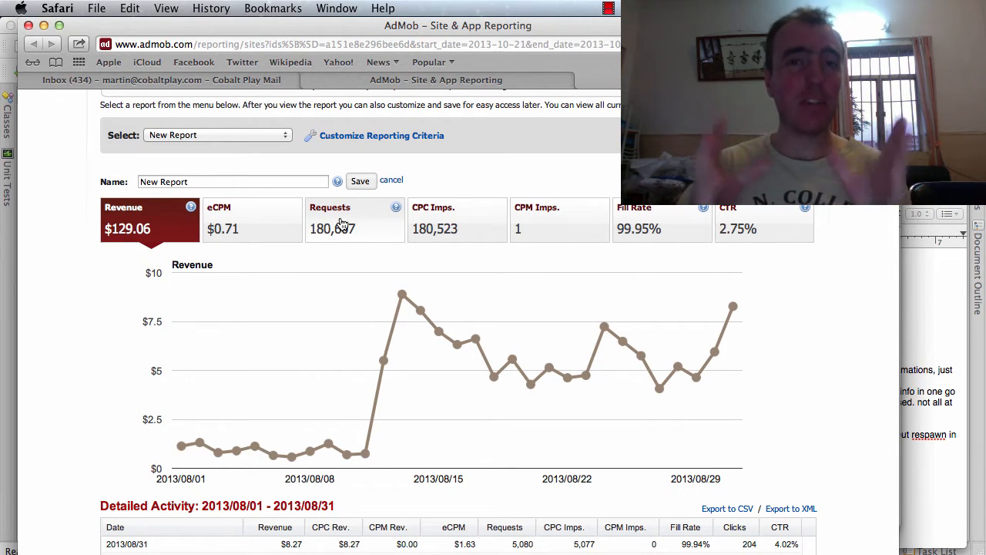
- For the second app ($129.06 revenue), chart daily requests and CTR near 4.5%
click(354, 219)
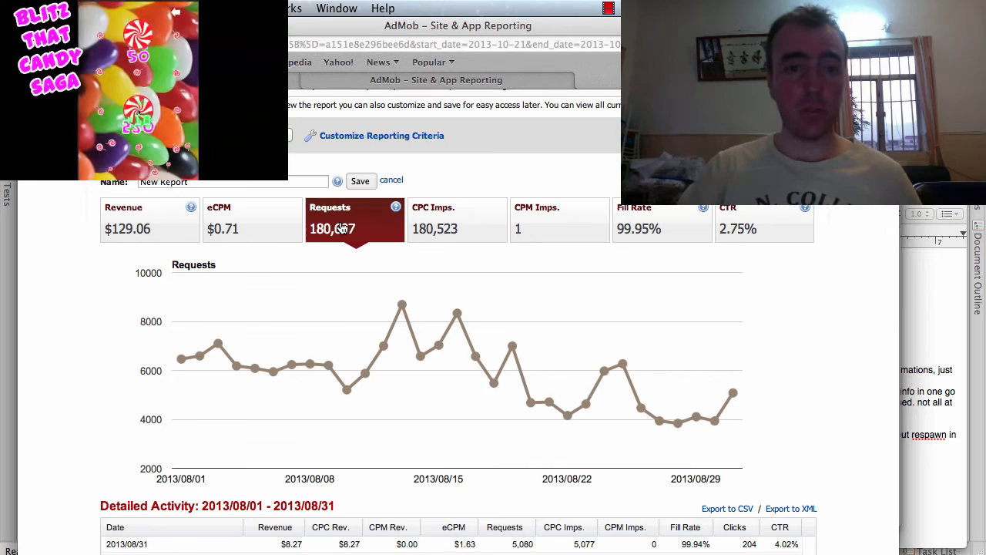
mouse_move(640, 404)
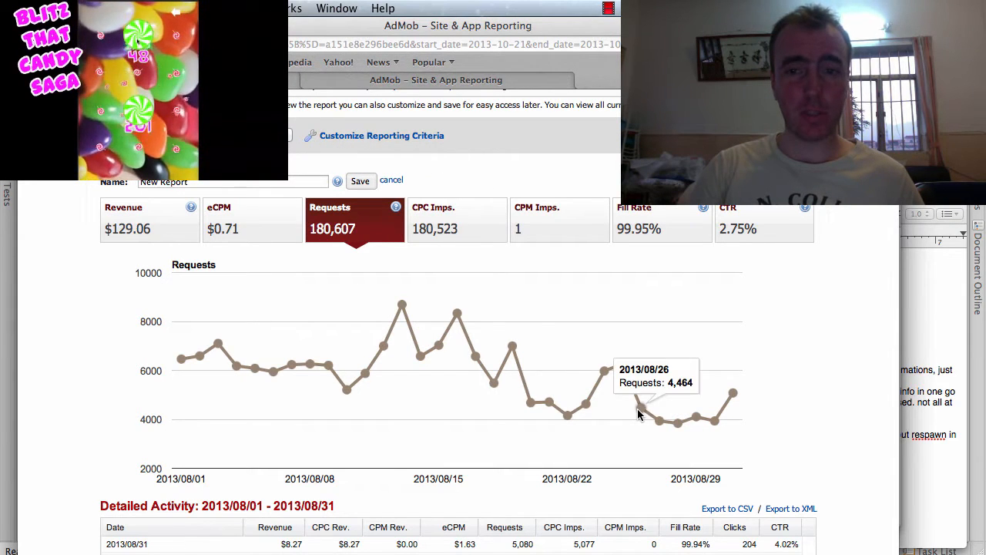
mouse_move(557, 293)
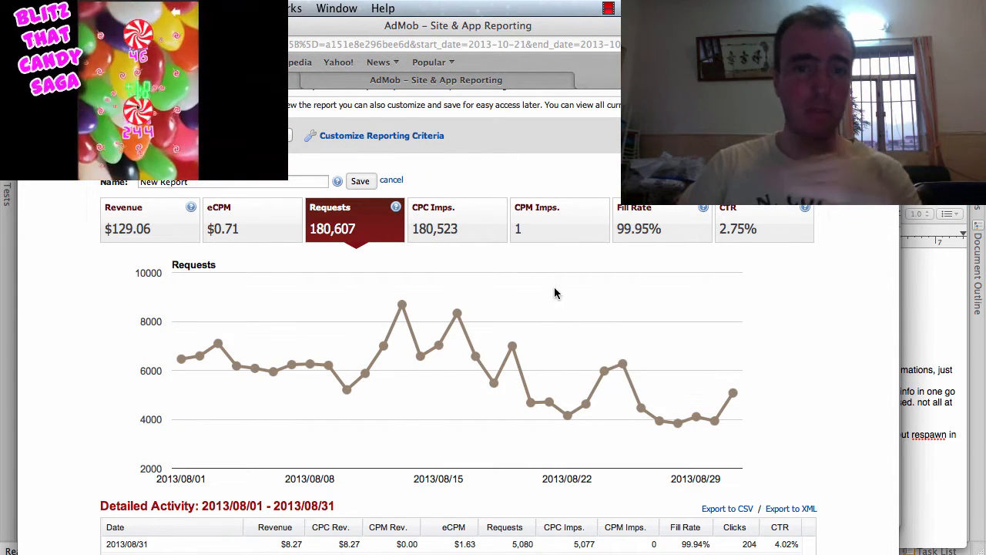
click(765, 218)
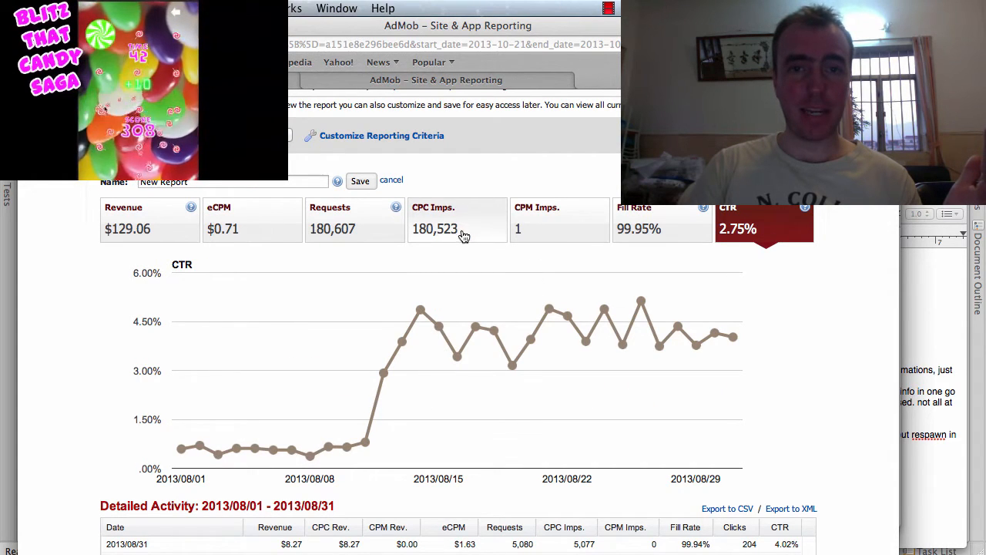
click(354, 219)
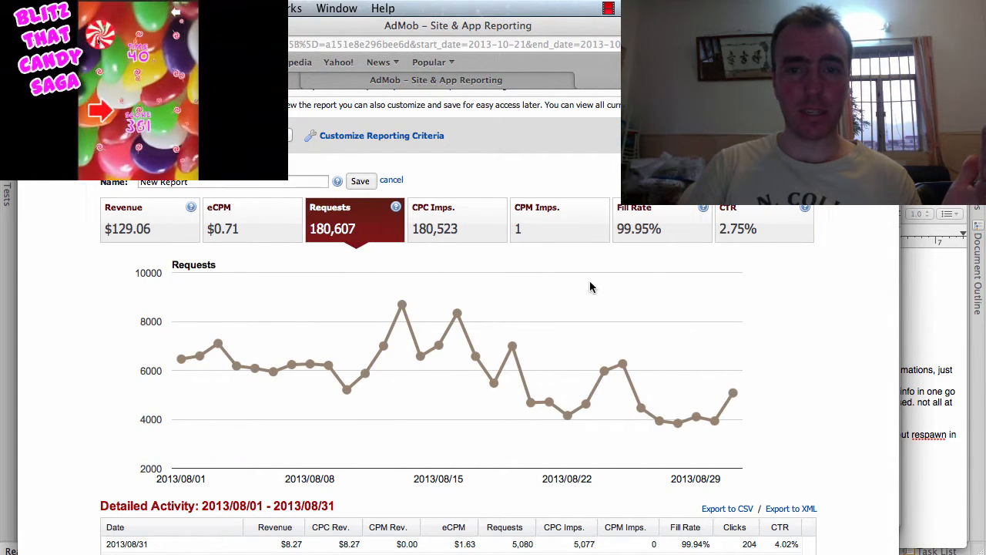
click(253, 218)
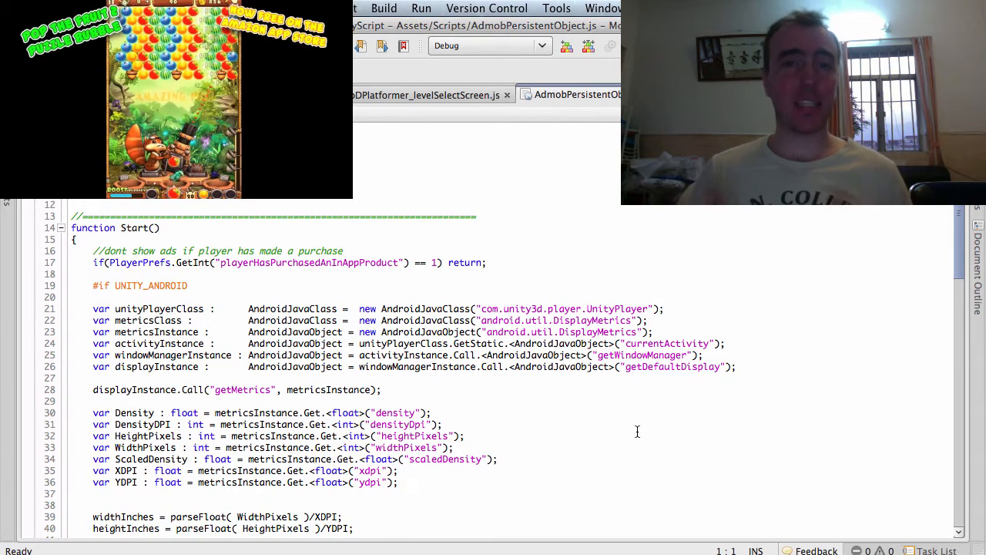
- Scroll to CreateAdBanner and highlight the createBanner calls giving 468x60 for 5-inch screens, else 320x50
scroll(down, 3)
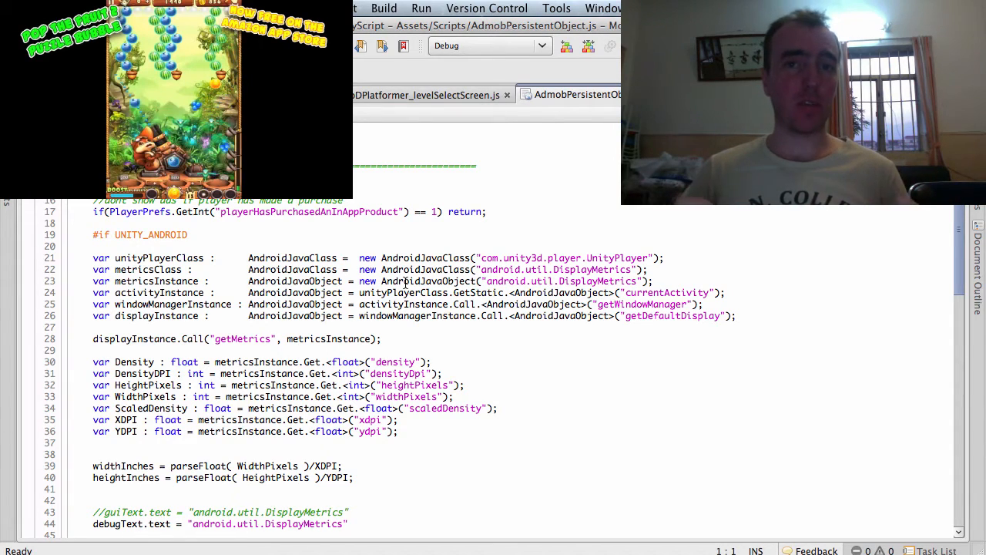
scroll(down, 3)
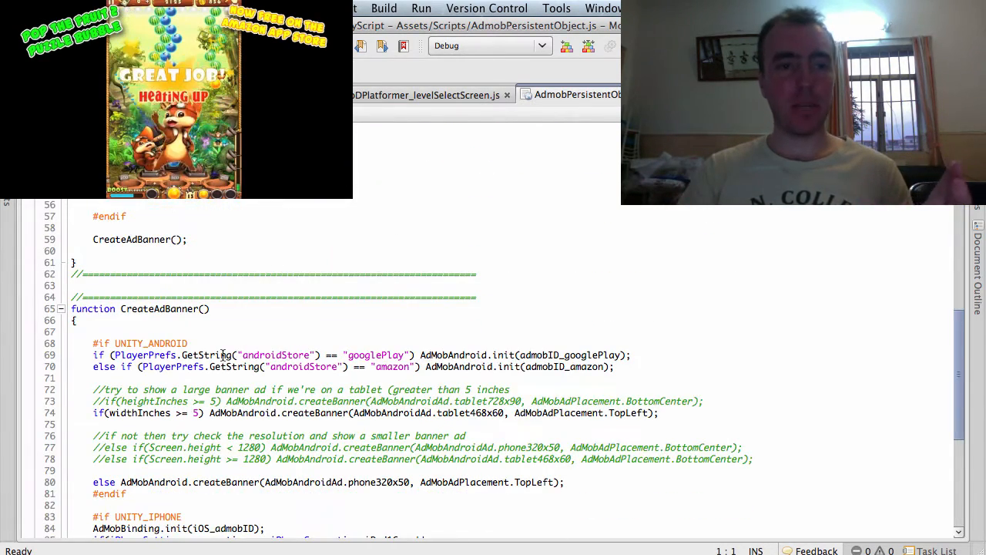
double_click(160, 308)
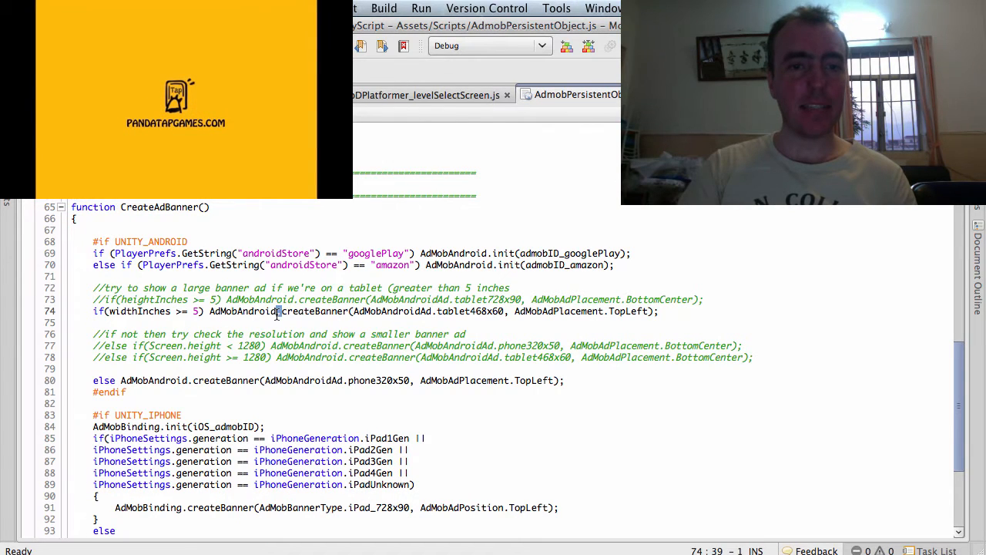
double_click(314, 311)
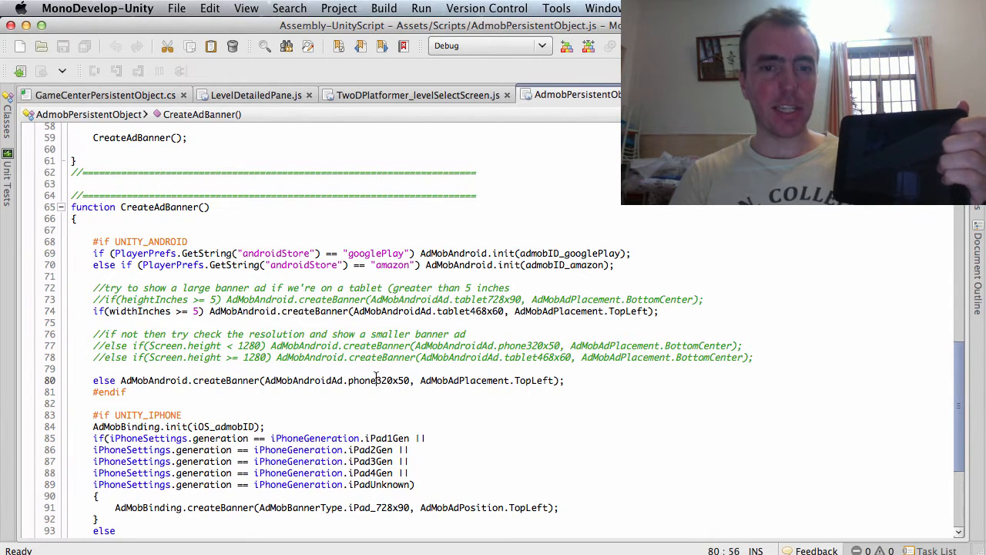
double_click(379, 379)
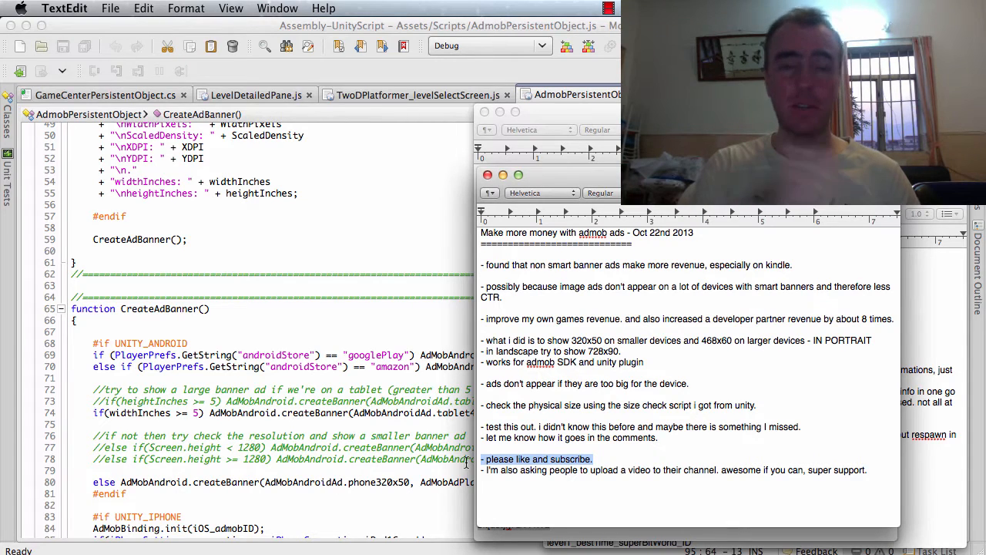
mouse_move(721, 447)
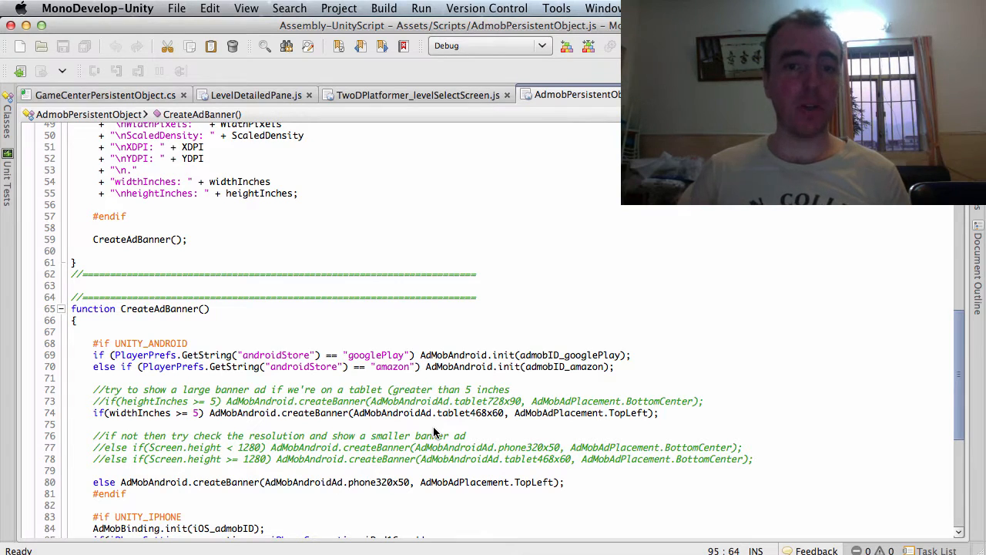
double_click(470, 413)
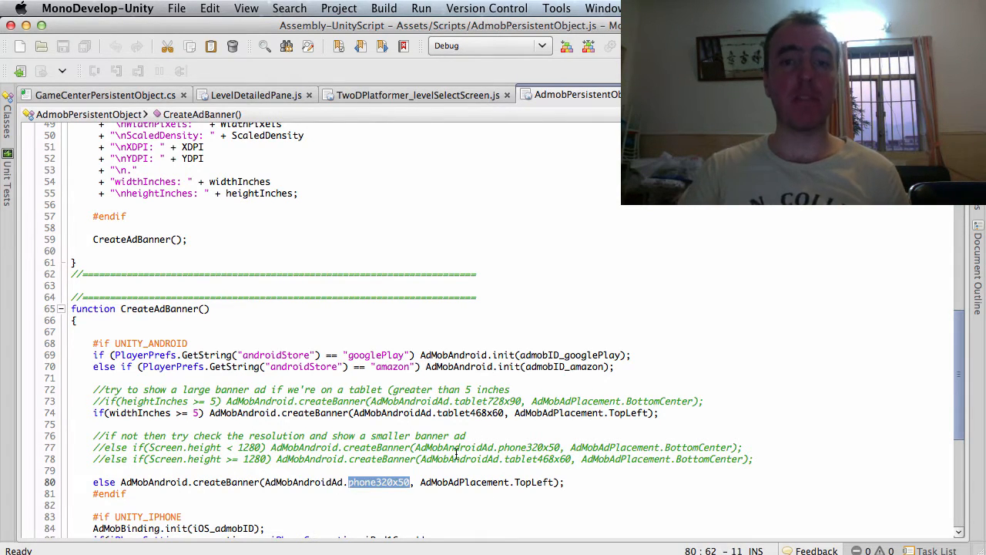
scroll(down, 3)
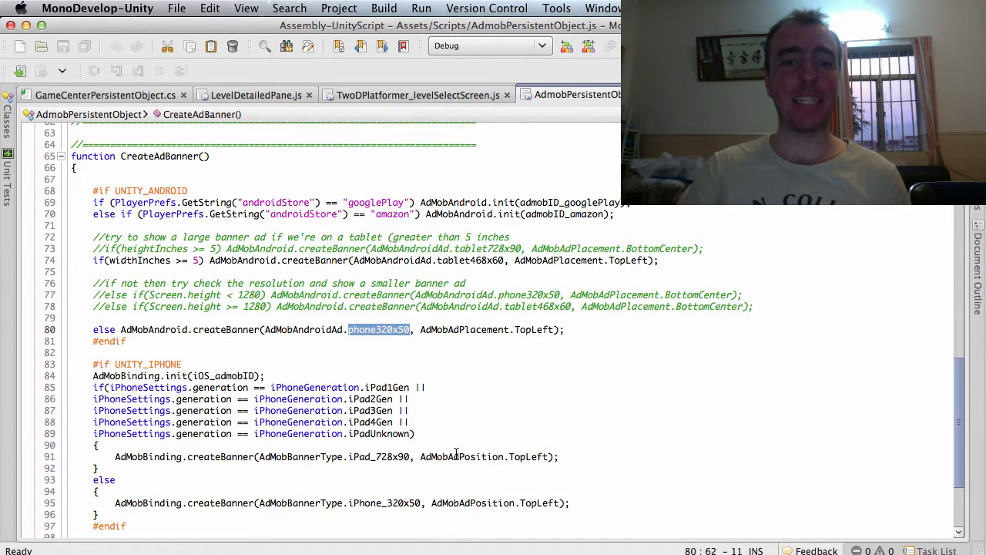